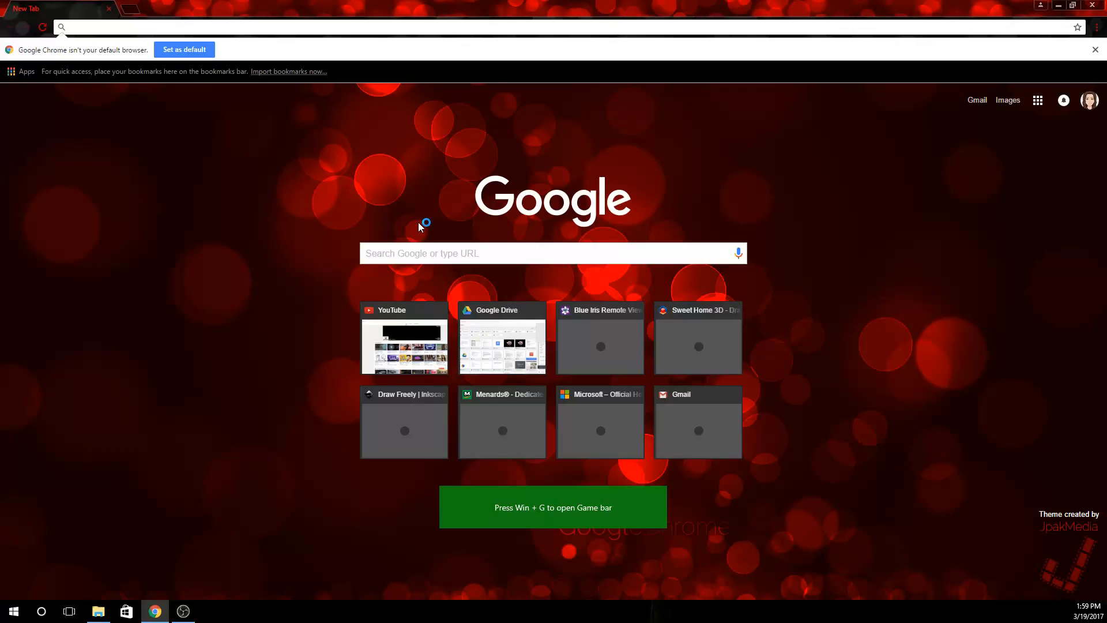
Go to inkscape.org, enter the Download section and choose the Windows version.
text(inkscape.org/en/)
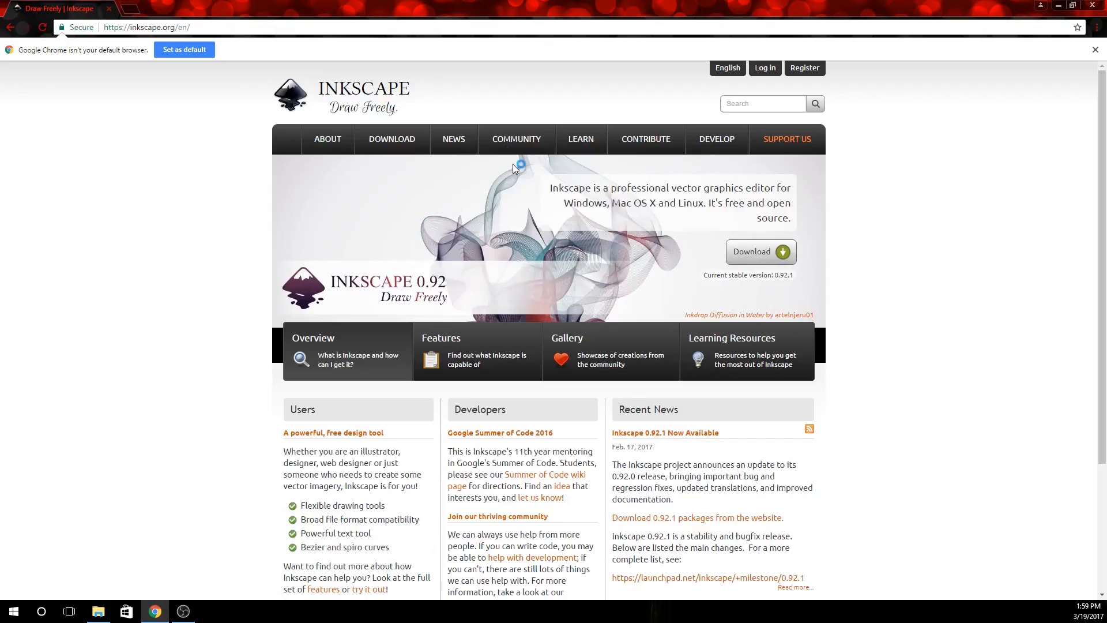
mouse_move(346, 149)
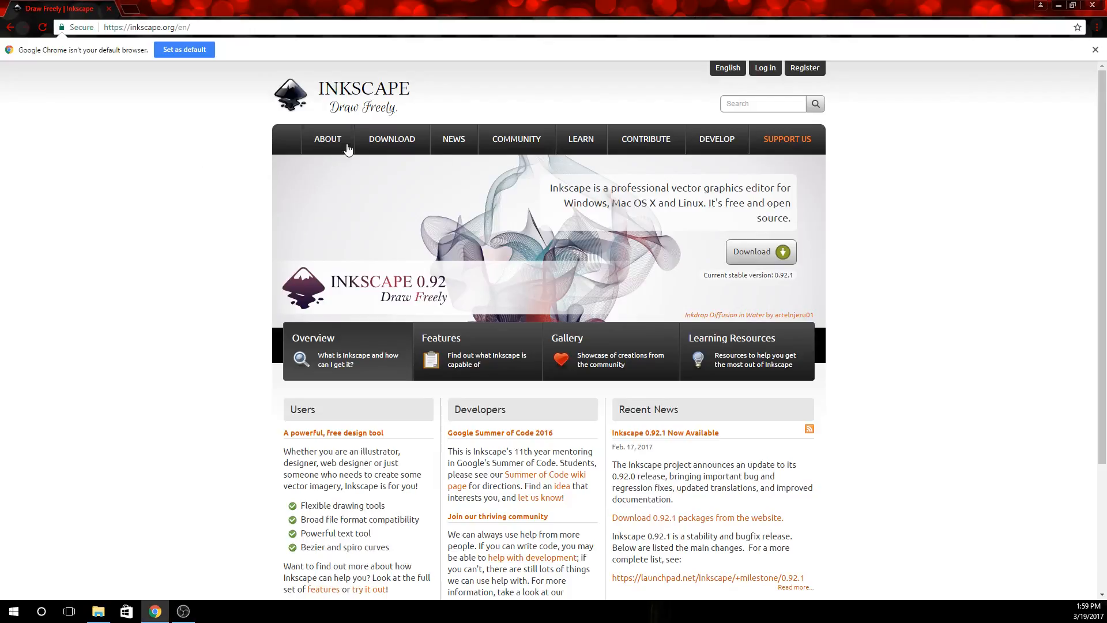
click(392, 138)
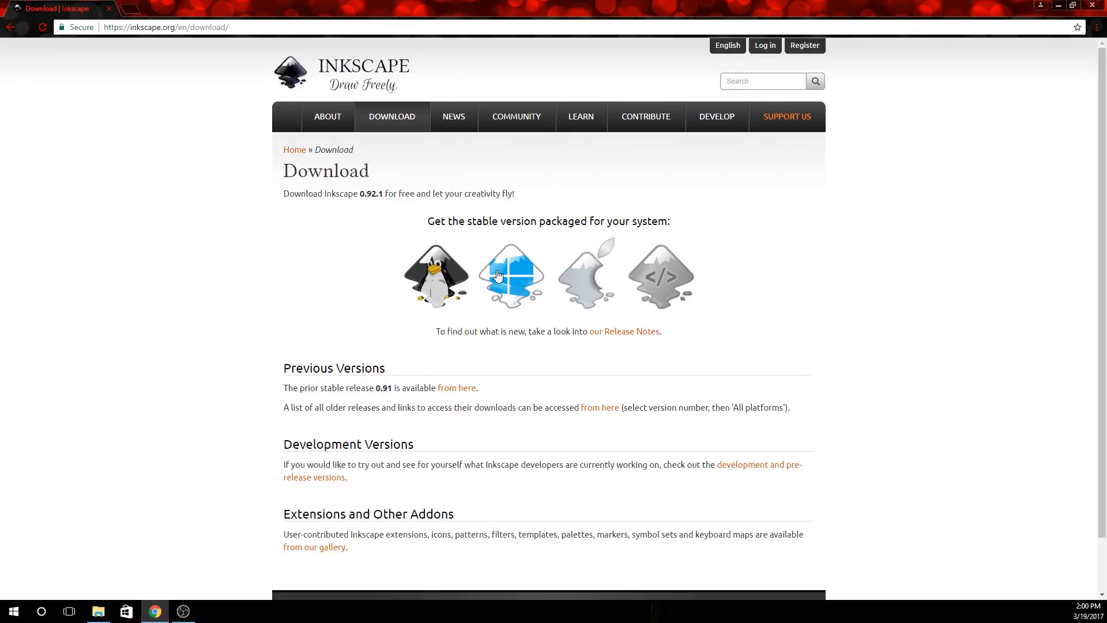
click(511, 275)
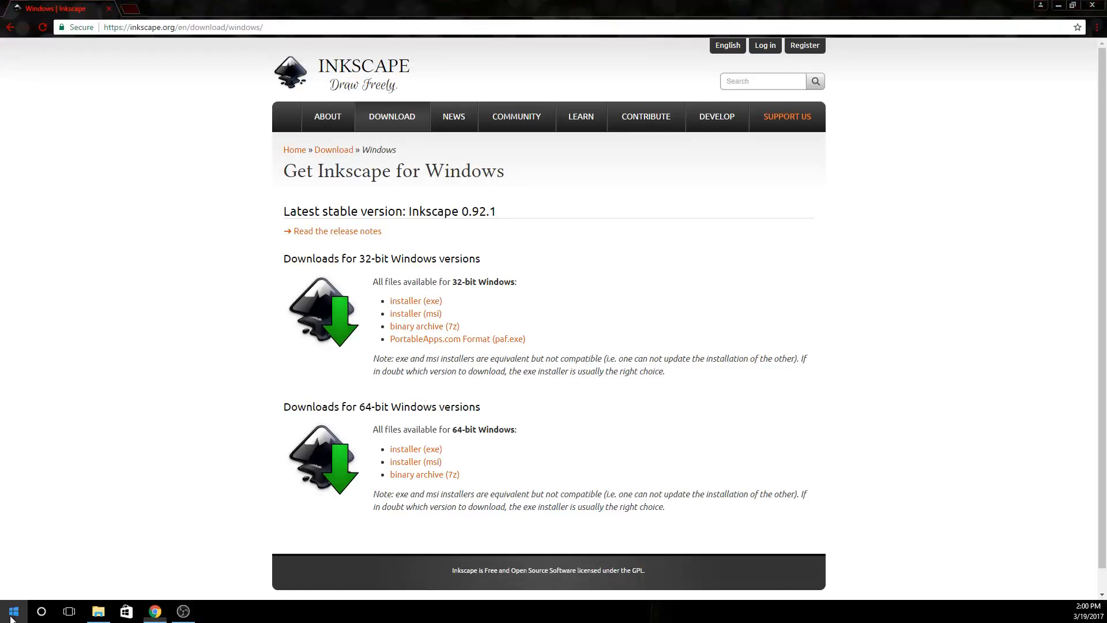
Start opening Control Panel from the Start button to check the system type.
click(11, 610)
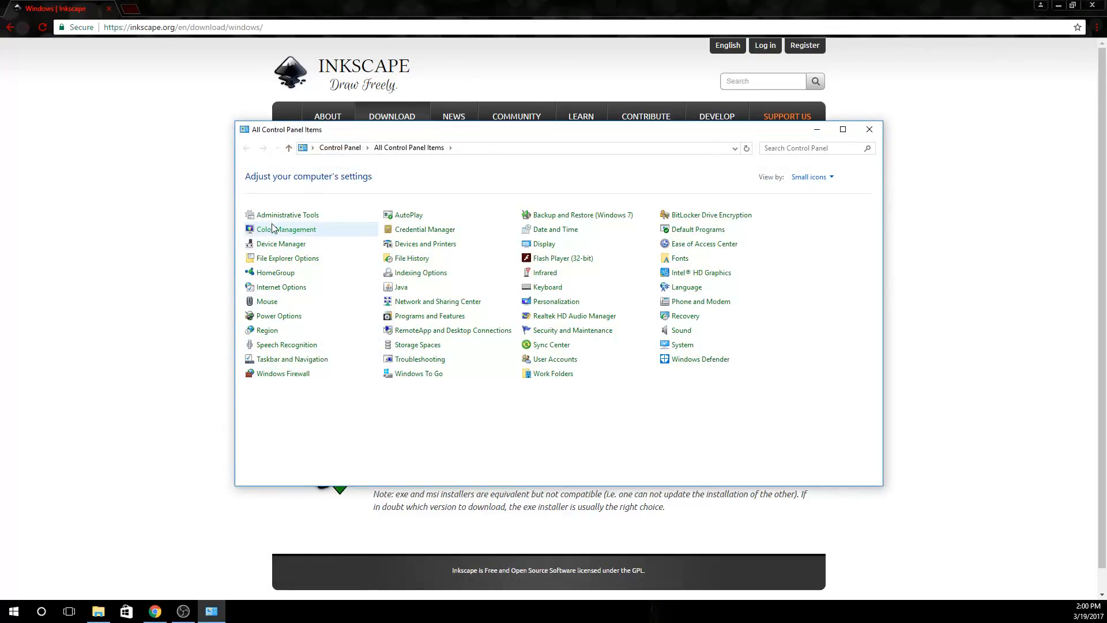
mouse_move(543, 243)
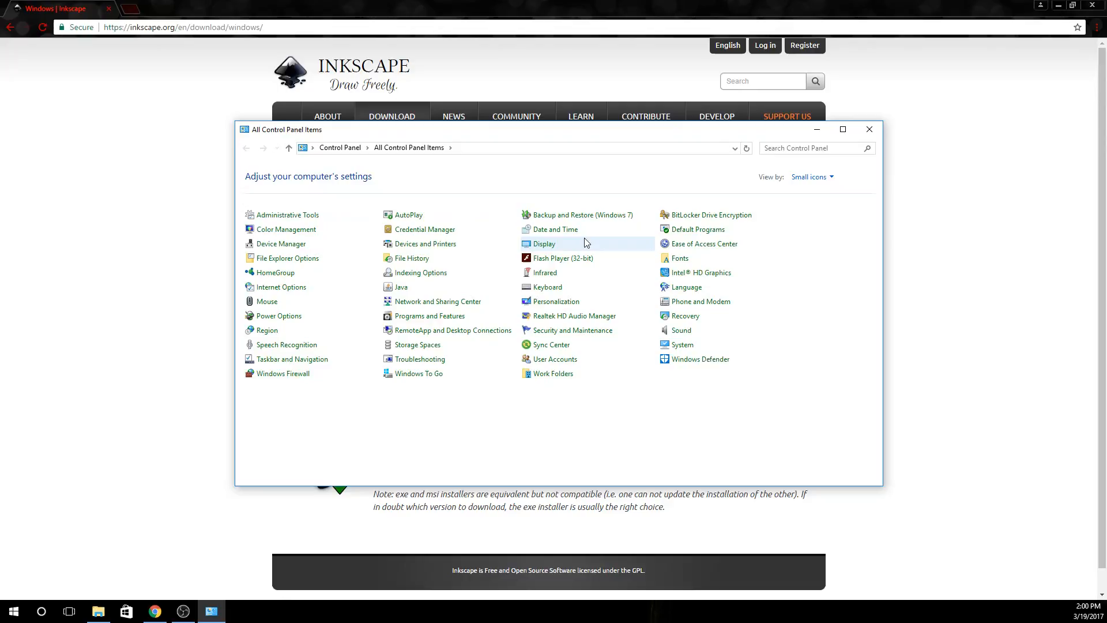
mouse_move(698, 359)
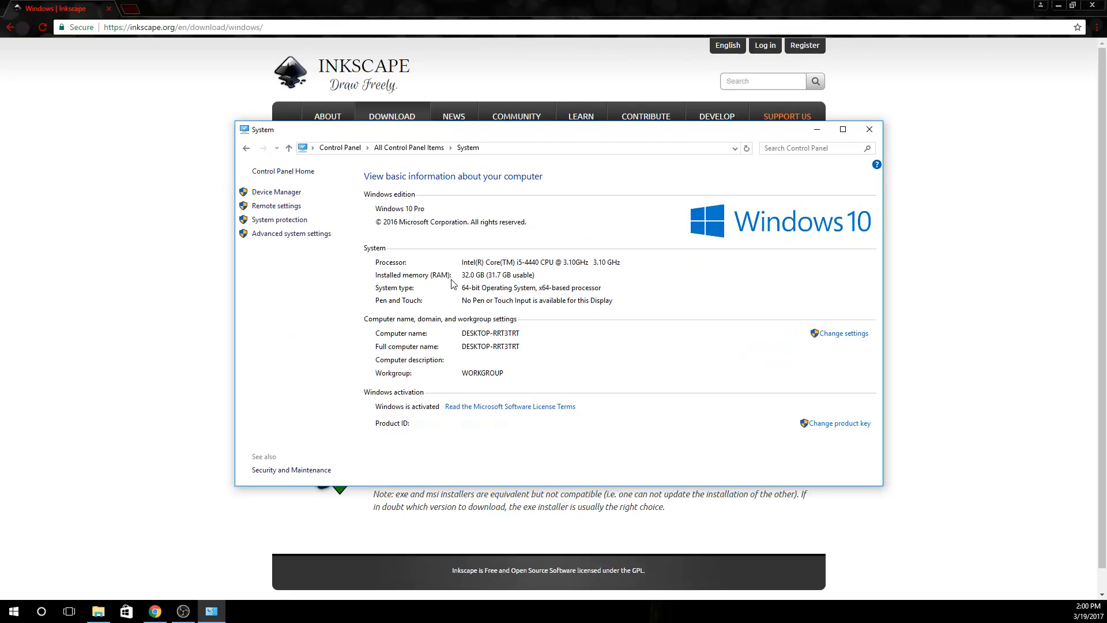
mouse_move(463, 291)
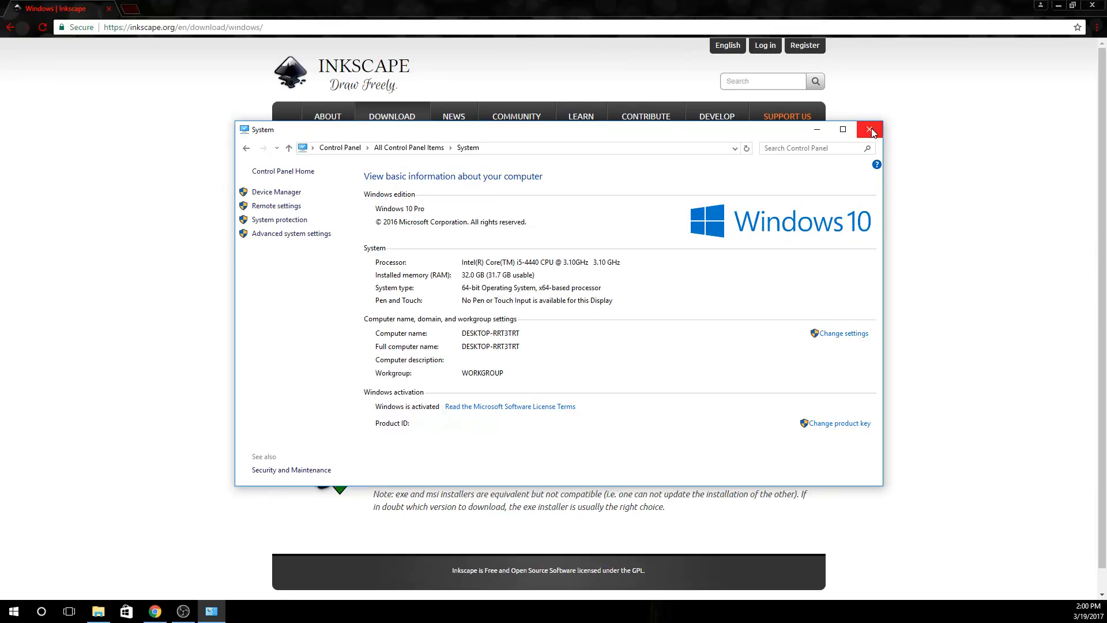
Close the System window and download the 64-bit exe installer for version 0.92.1.
click(871, 128)
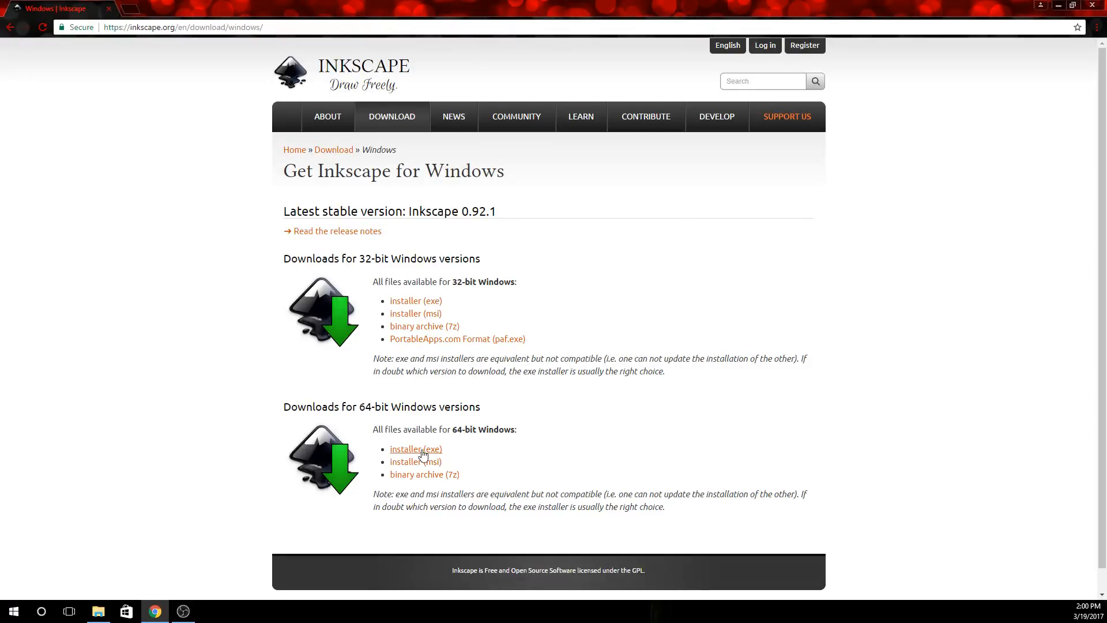
click(415, 449)
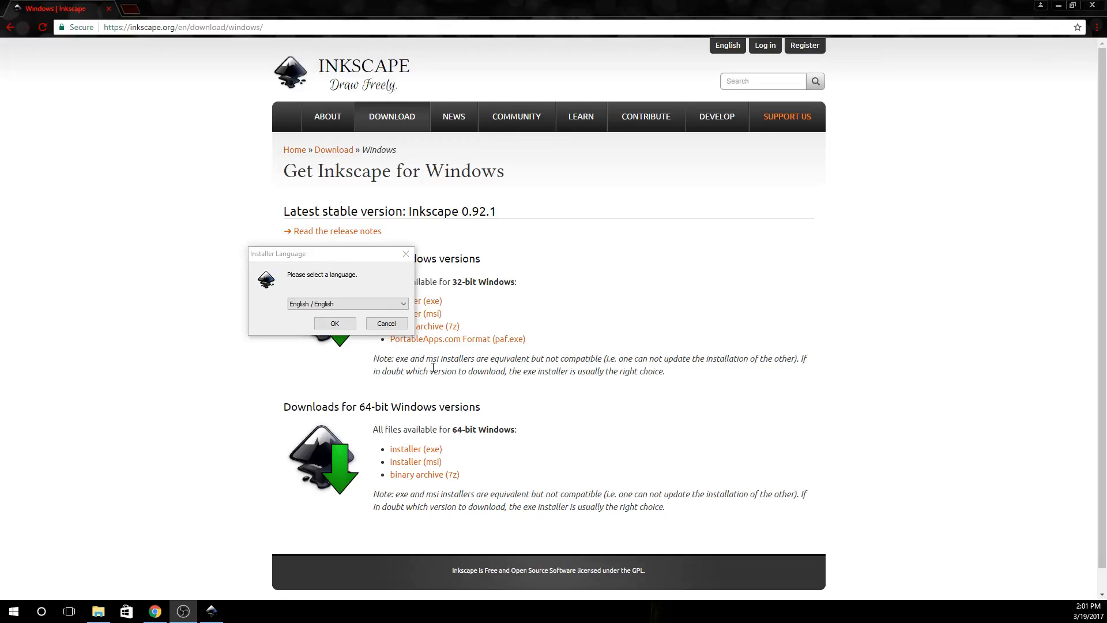
Accept English, the welcome and license pages, and keep the default components.
click(386, 323)
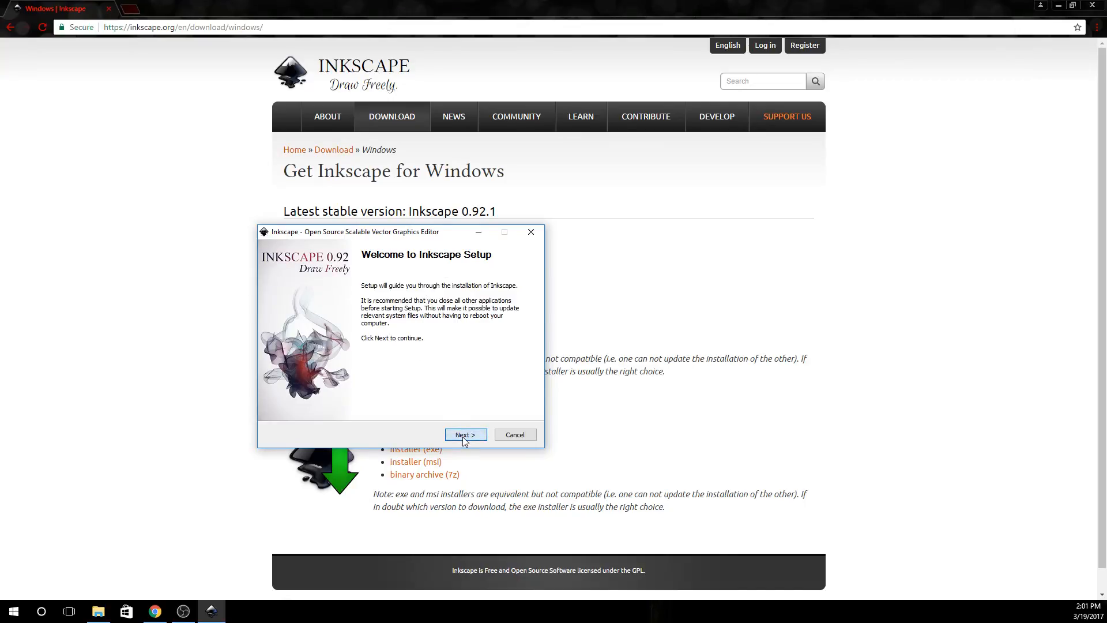
click(465, 434)
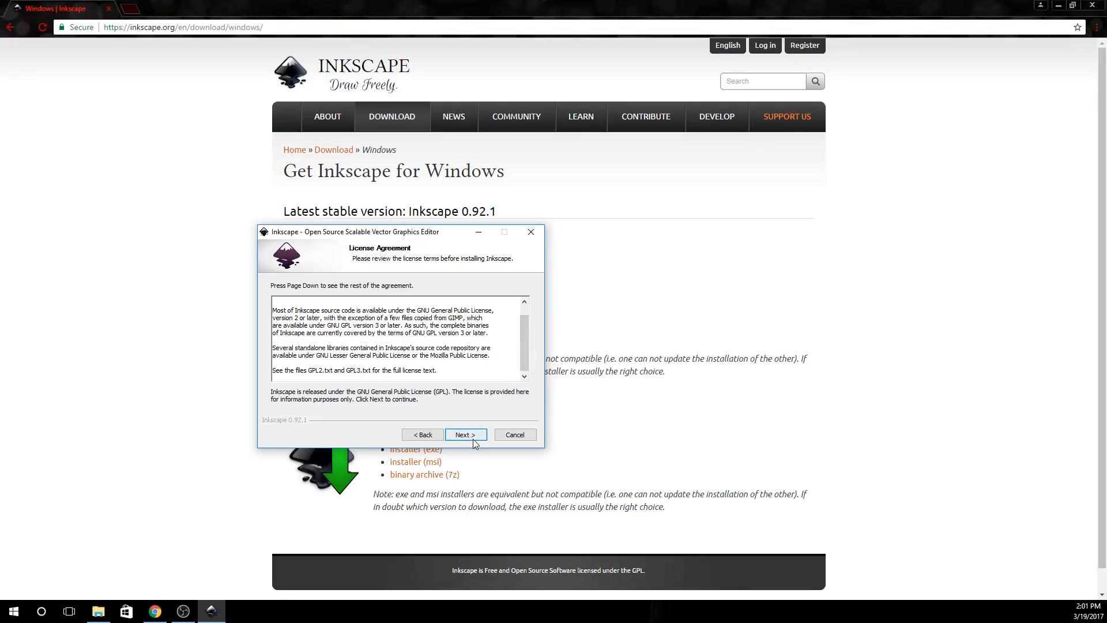
click(465, 435)
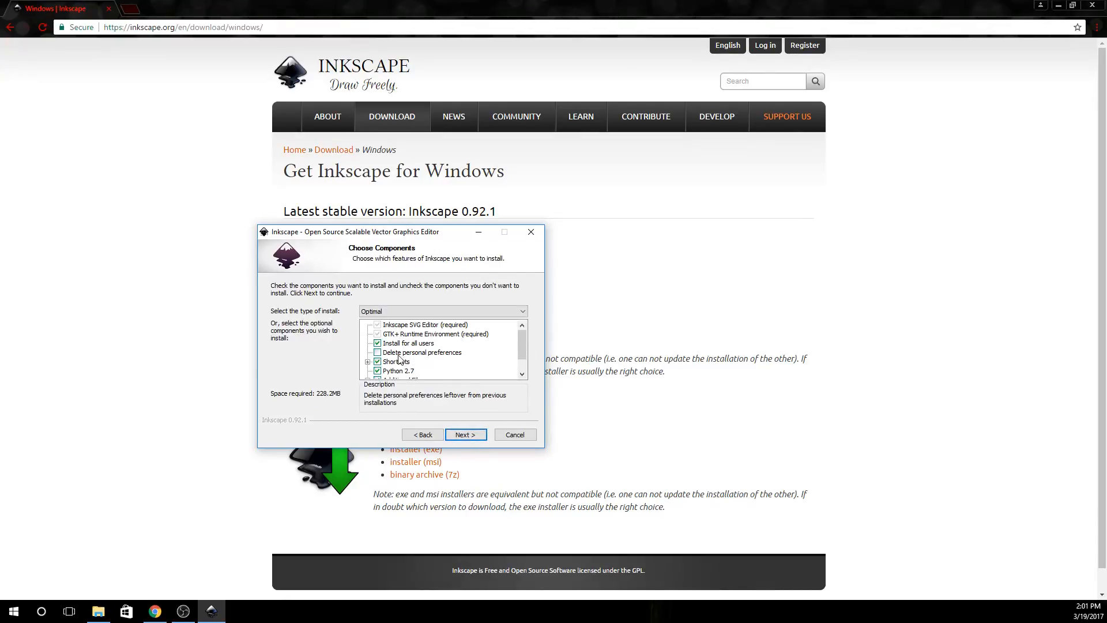
scroll(down, 3)
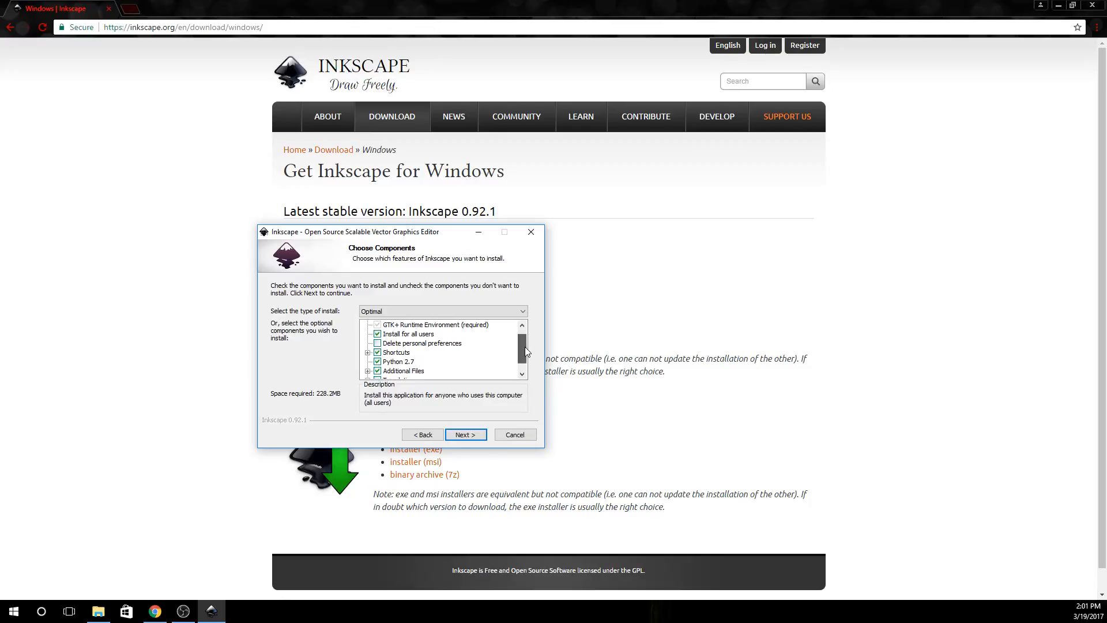
scroll(down, 3)
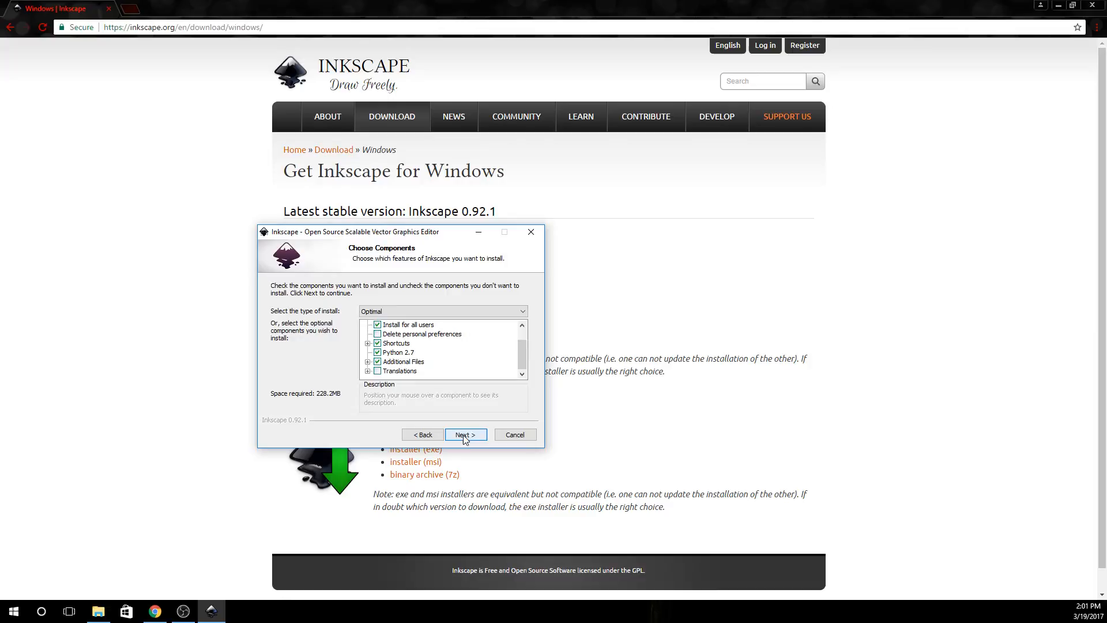
click(464, 435)
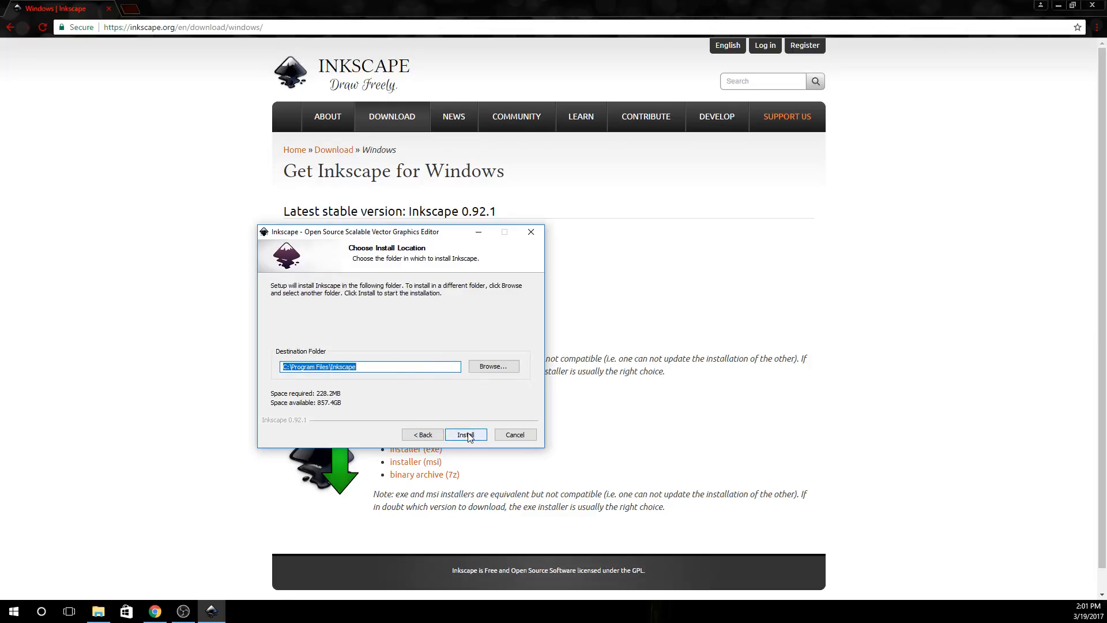
Install into the default Program Files folder and finish with Run Inkscape checked.
click(465, 435)
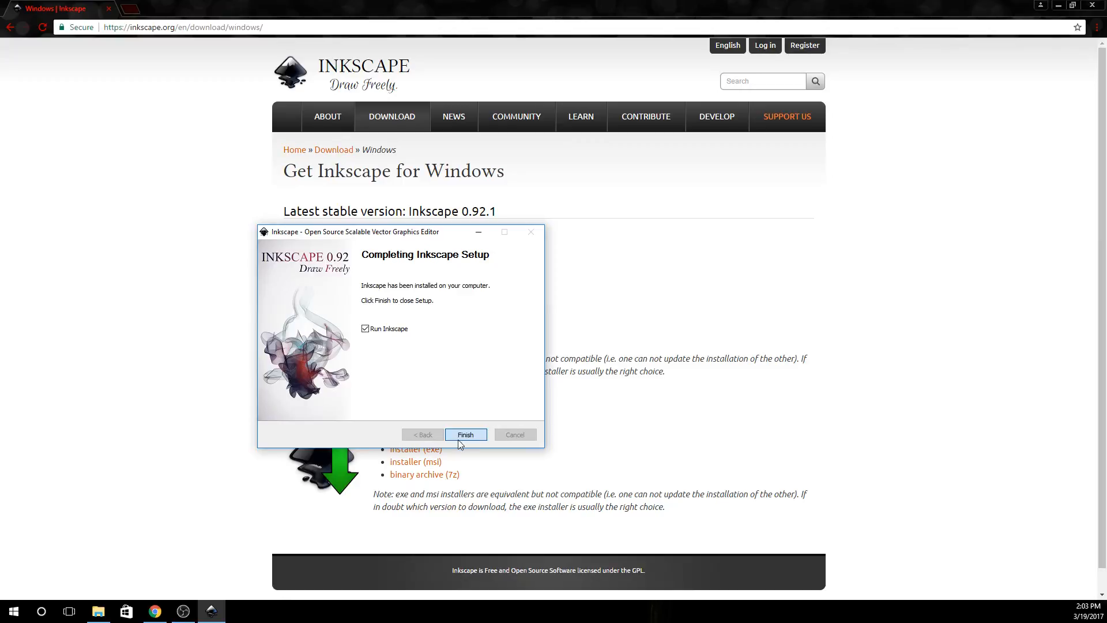
click(465, 435)
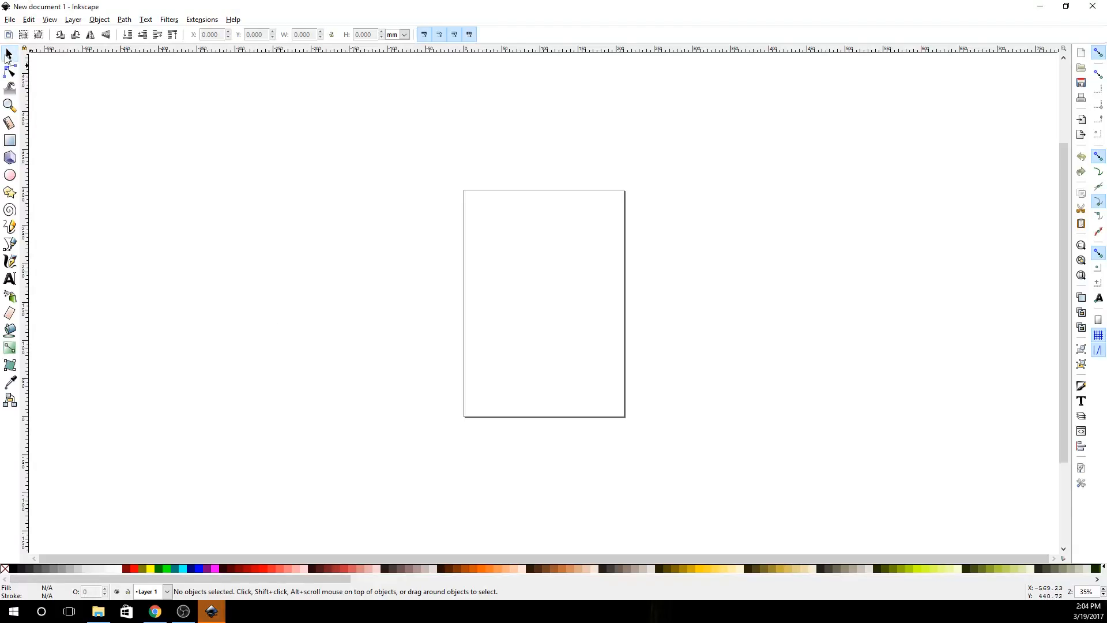
mouse_move(10, 70)
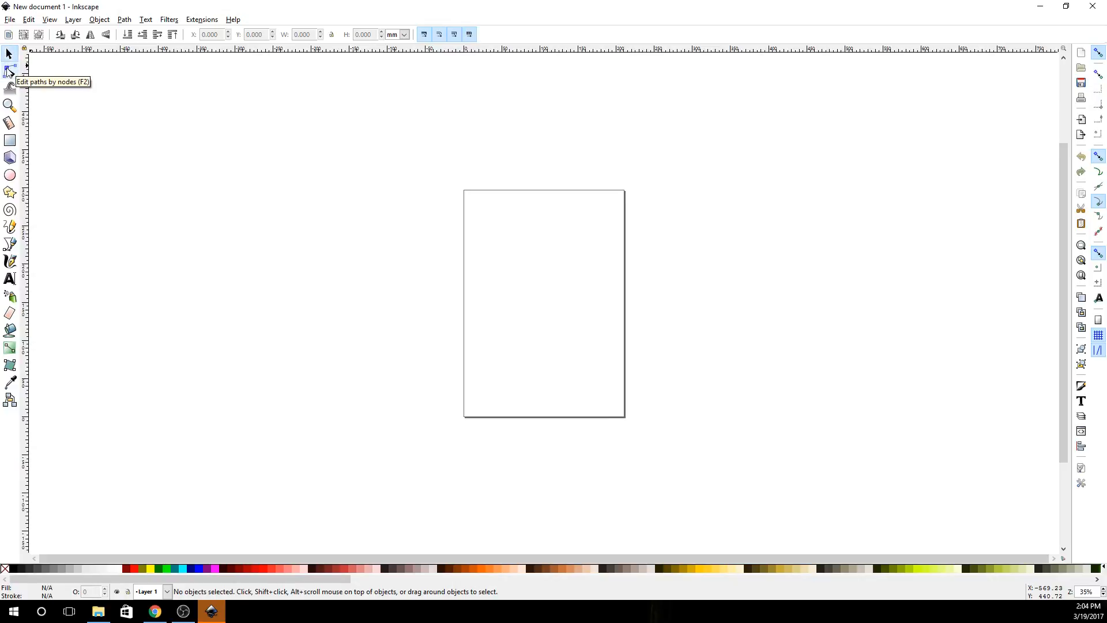
mouse_move(11, 88)
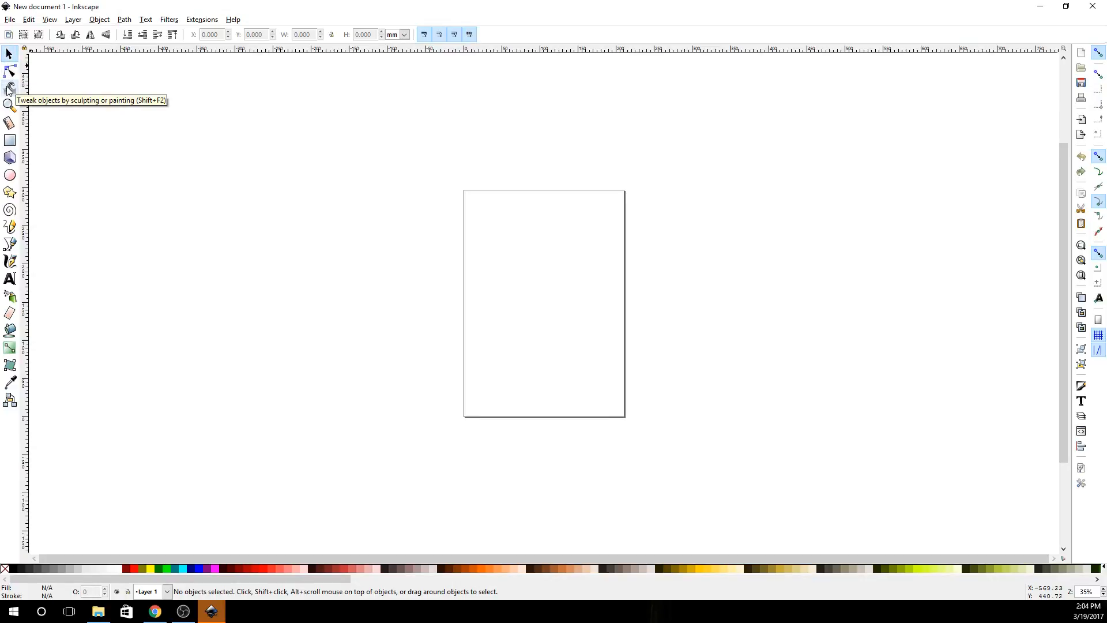